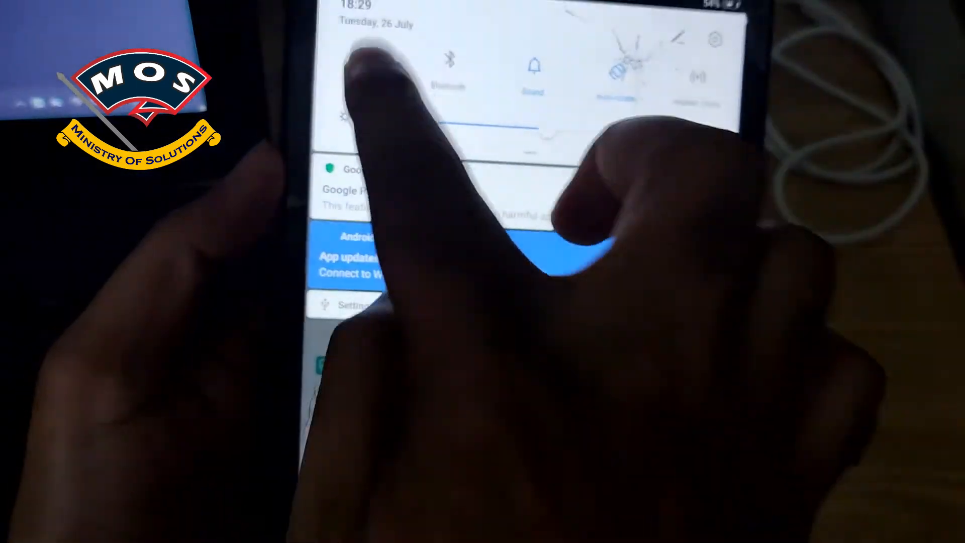
# Open Wi-Fi settings, pick an available network and bring up its password field.
pyautogui.click(623, 74)
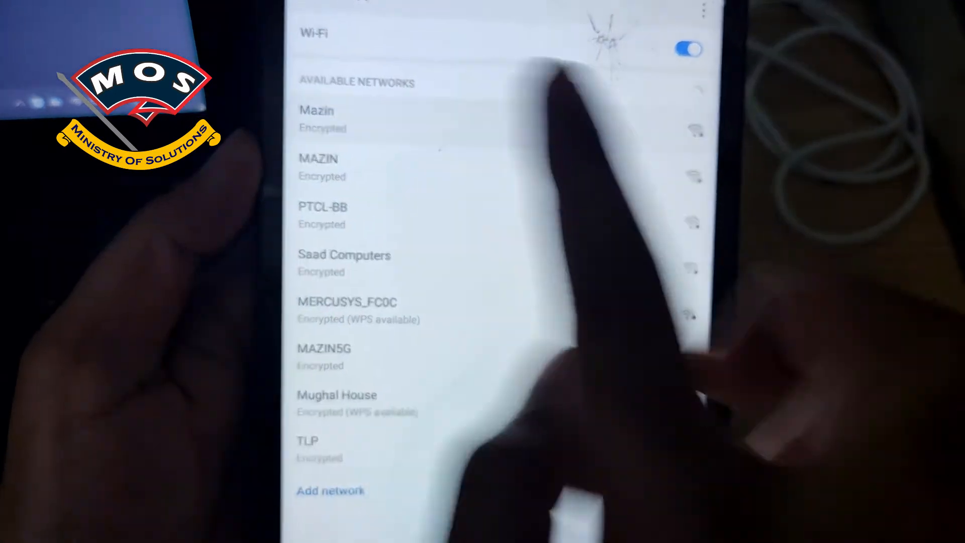
pyautogui.click(317, 119)
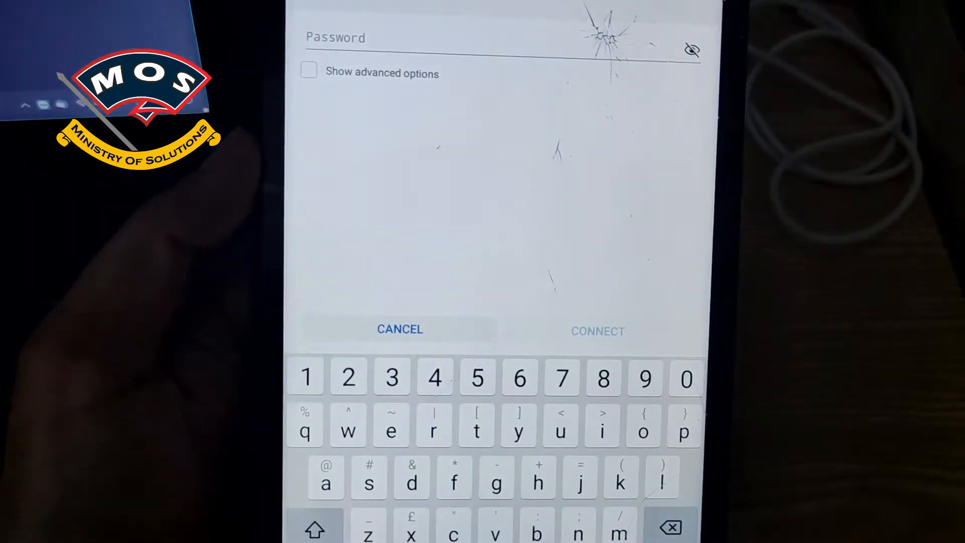
pyautogui.click(597, 331)
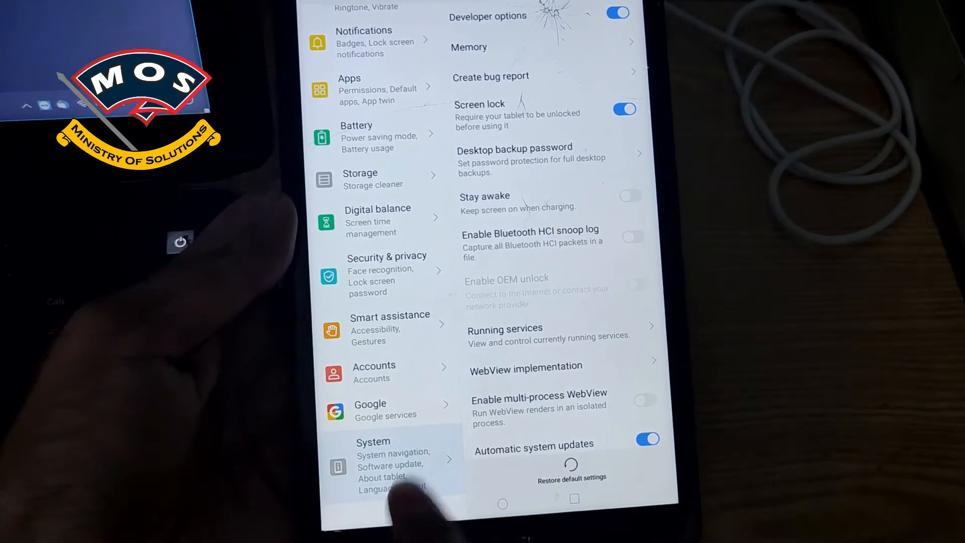
# Check the unavailable Enable OEM unlock under System > Developer options, then confirm restarting.
pyautogui.click(370, 409)
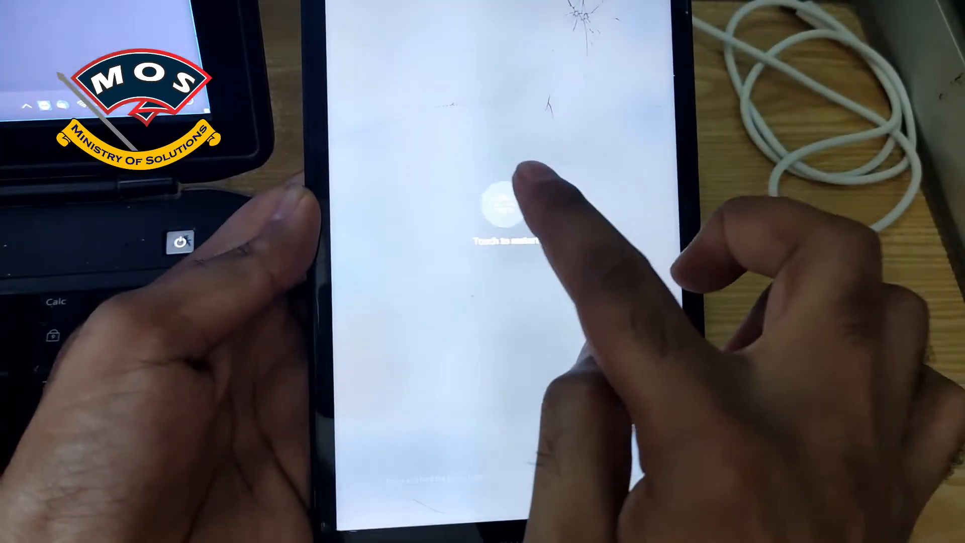
pyautogui.click(505, 210)
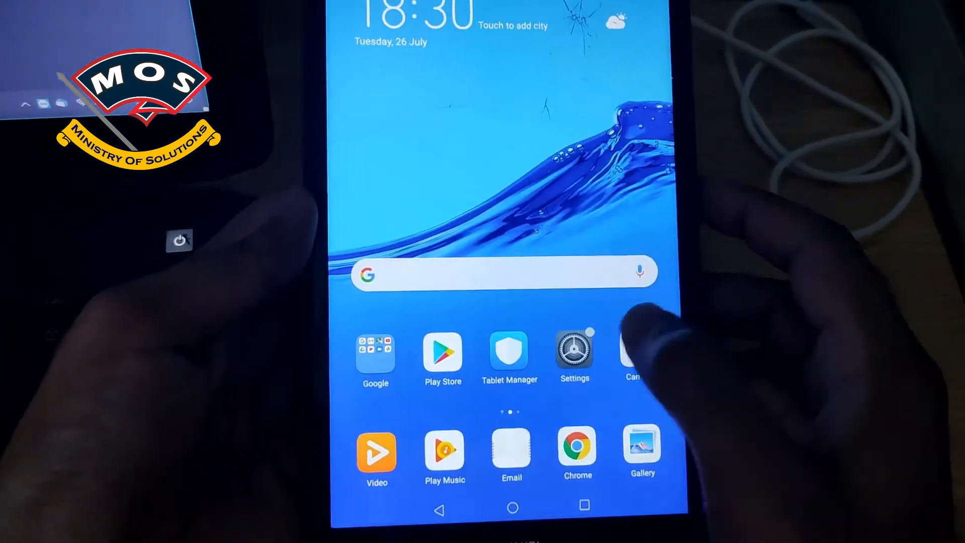
# Reopen Settings from the home screen and browse Developer options and Accounts.
pyautogui.click(574, 352)
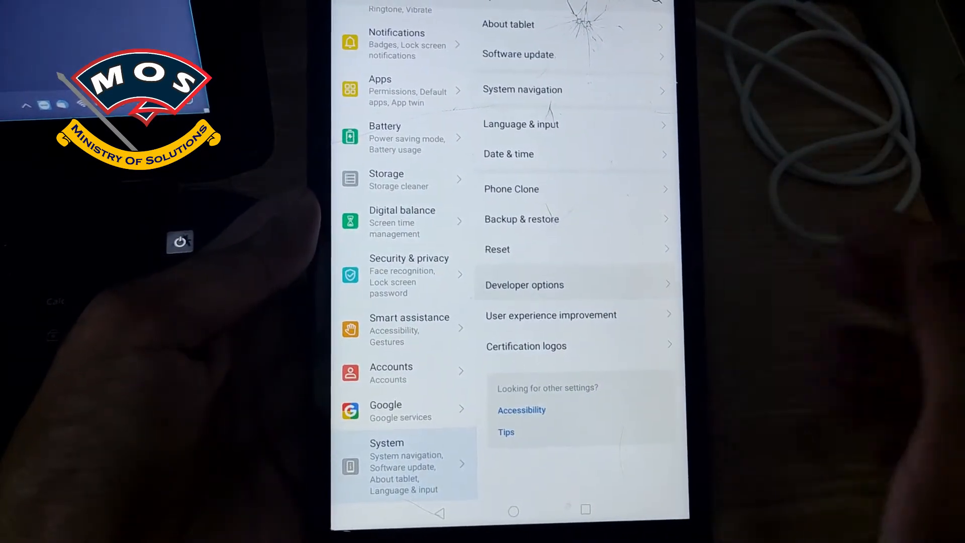
pyautogui.click(523, 285)
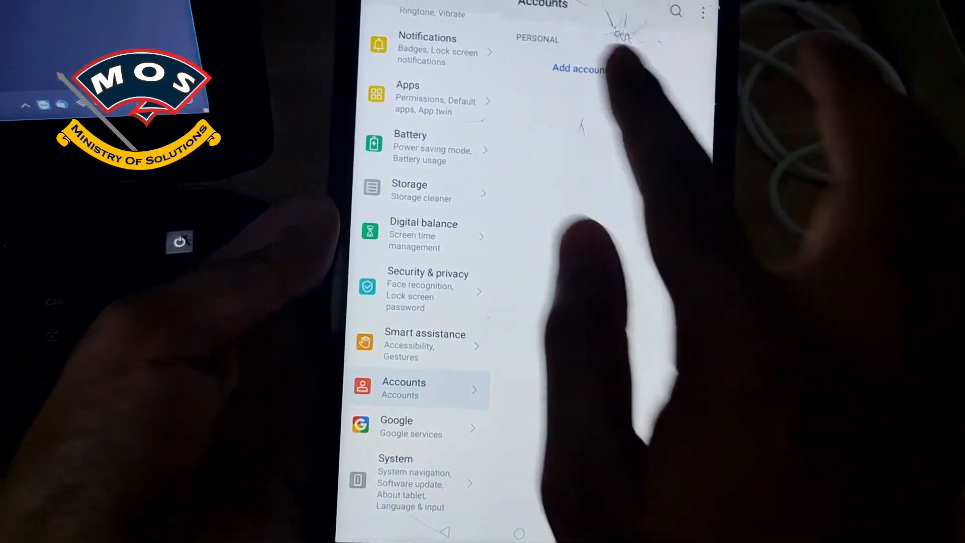
pyautogui.click(578, 69)
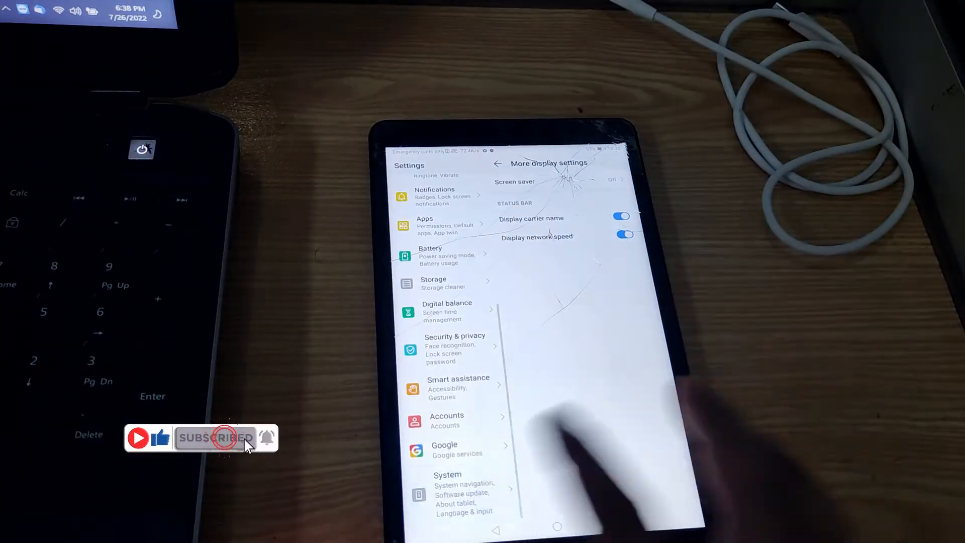
pyautogui.click(647, 353)
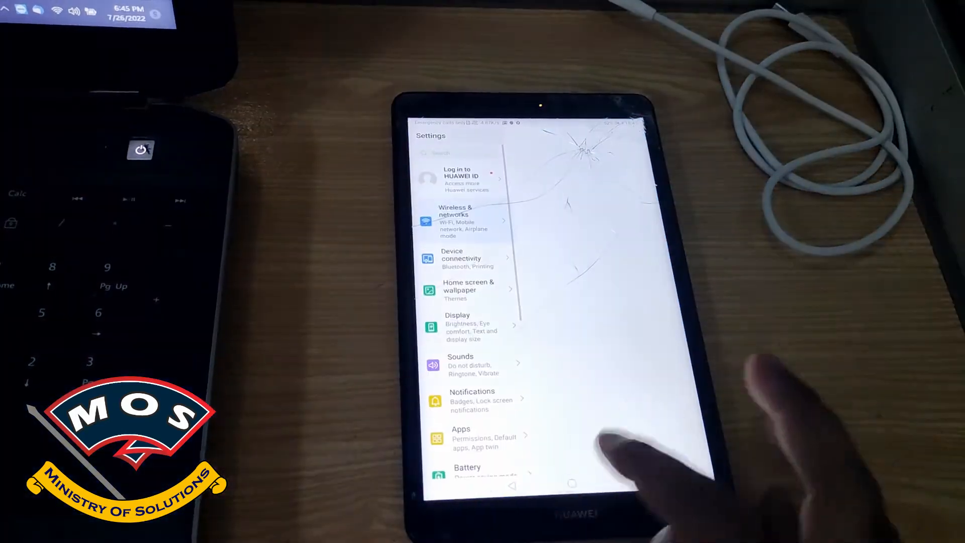
# Install Magisk-v23.0.apk from Files > Internal storage through to DONE.
pyautogui.click(570, 483)
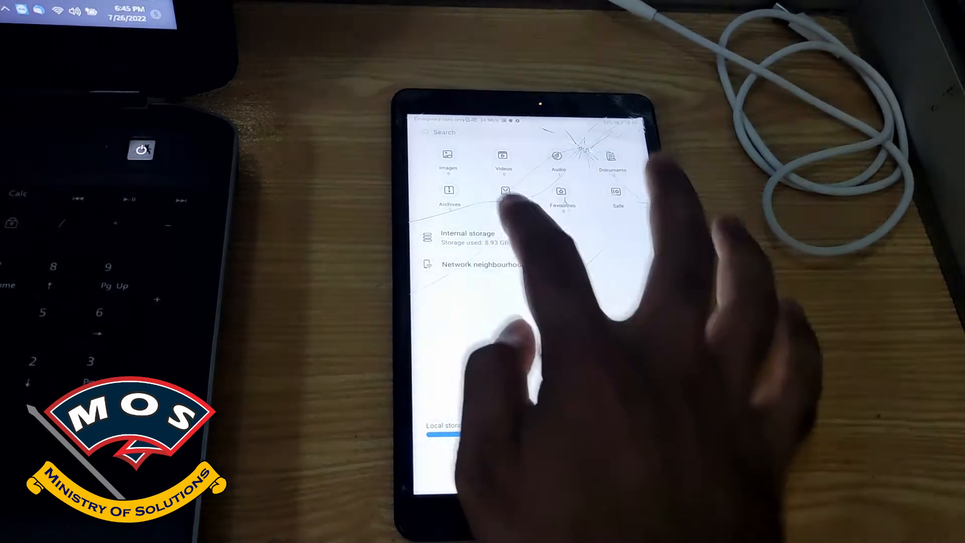
pyautogui.click(466, 237)
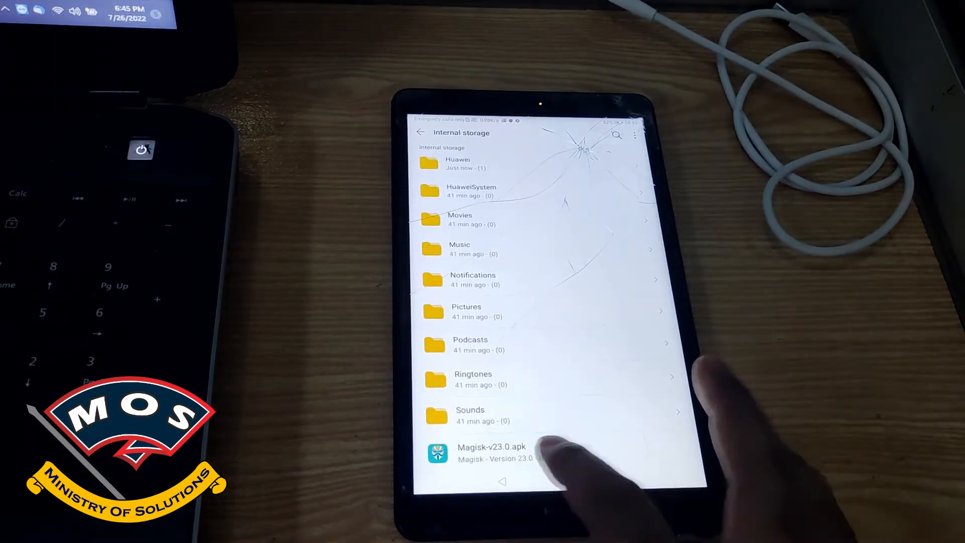
pyautogui.click(491, 452)
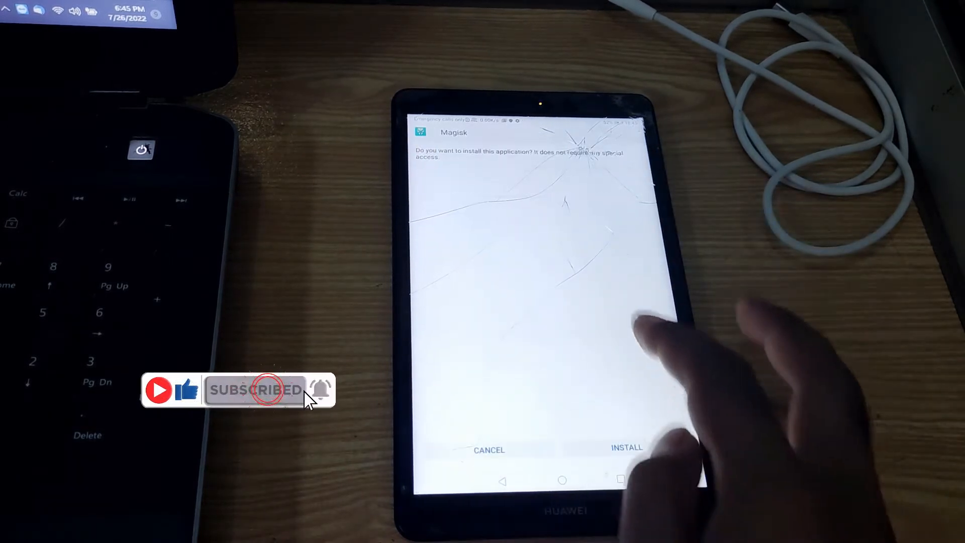
pyautogui.click(626, 447)
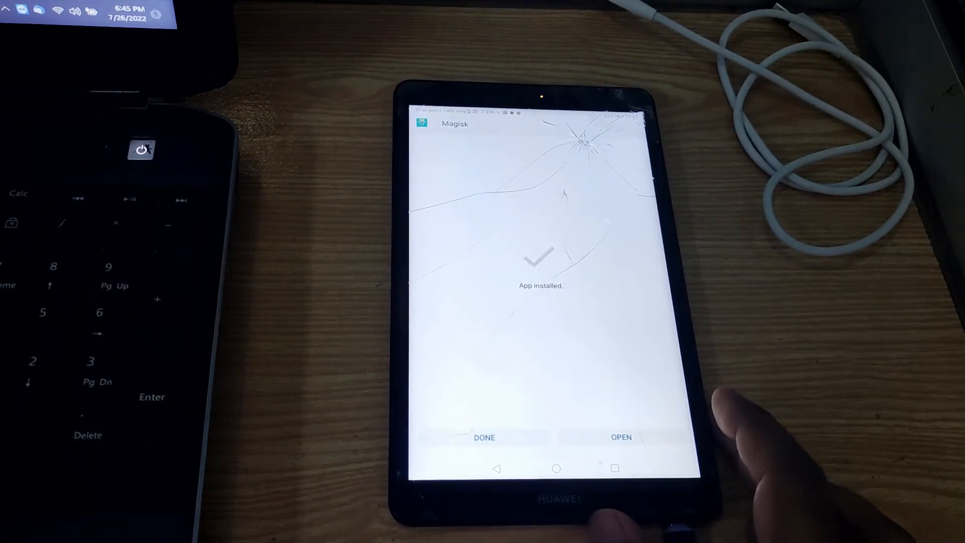
pyautogui.click(621, 437)
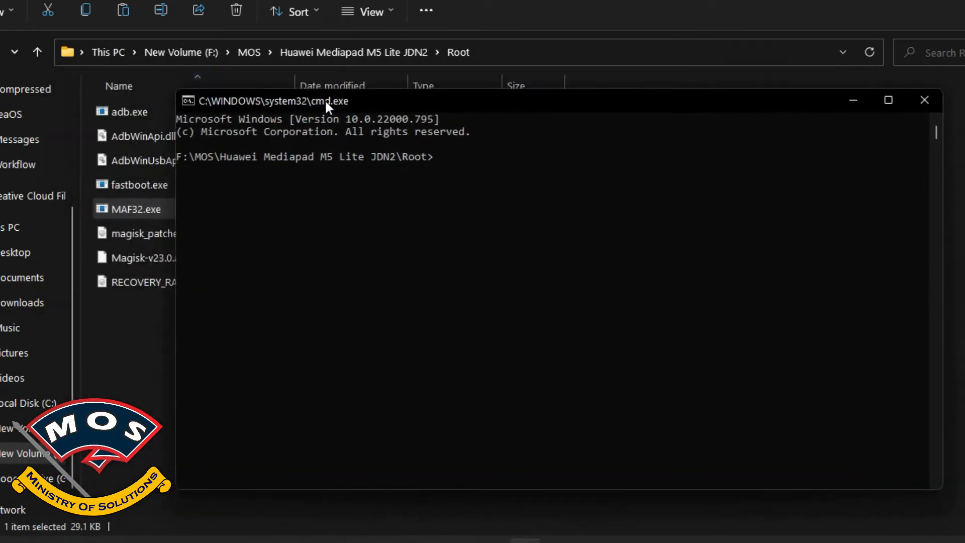
# Enter the fastboot flash recovery_ramdisk command with the magisk_patched image.
pyautogui.write('fatsbo')
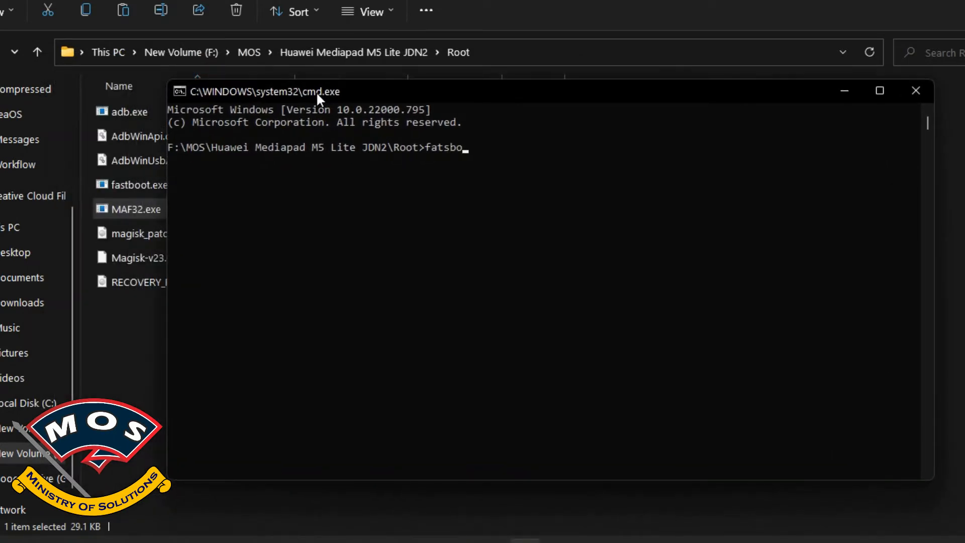
pyautogui.write('fastboot flash')
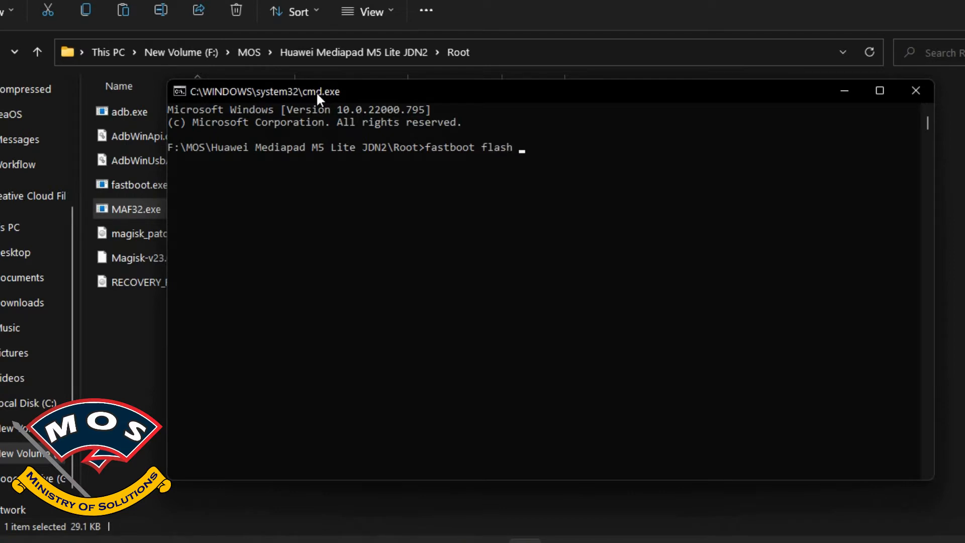
pyautogui.write('reco')
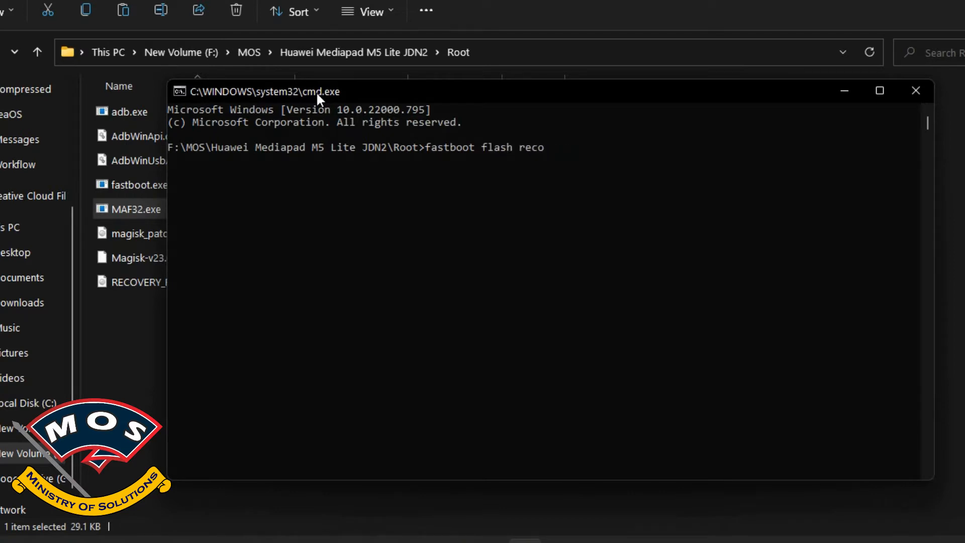
pyautogui.write('very')
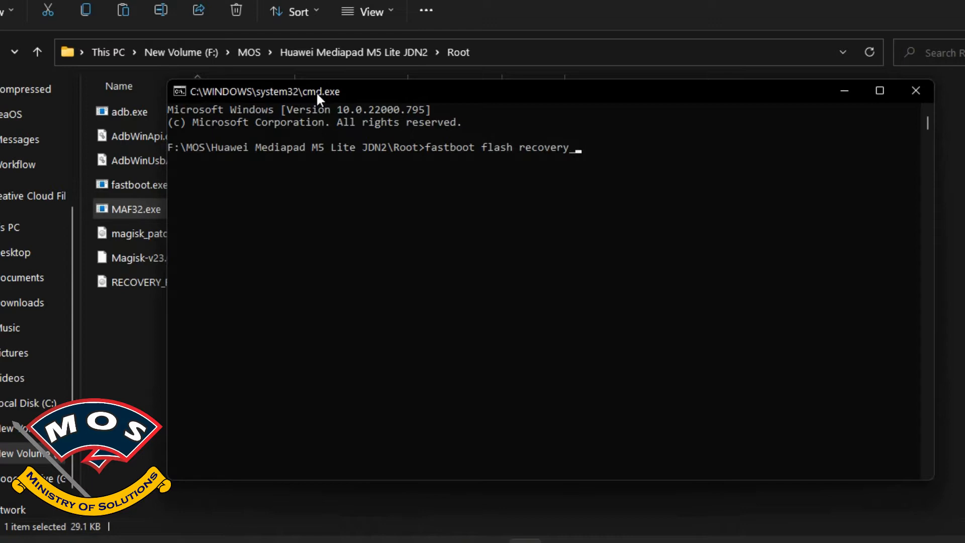
pyautogui.write('_ramdisk')
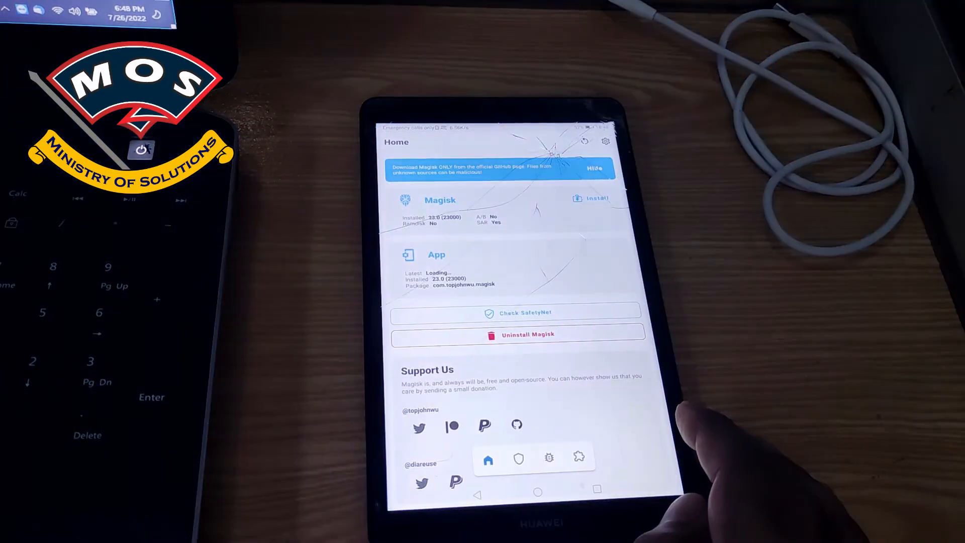
# Open Magisk and accept the Requires Additional Setup prompt so the tablet reboots.
pyautogui.click(590, 198)
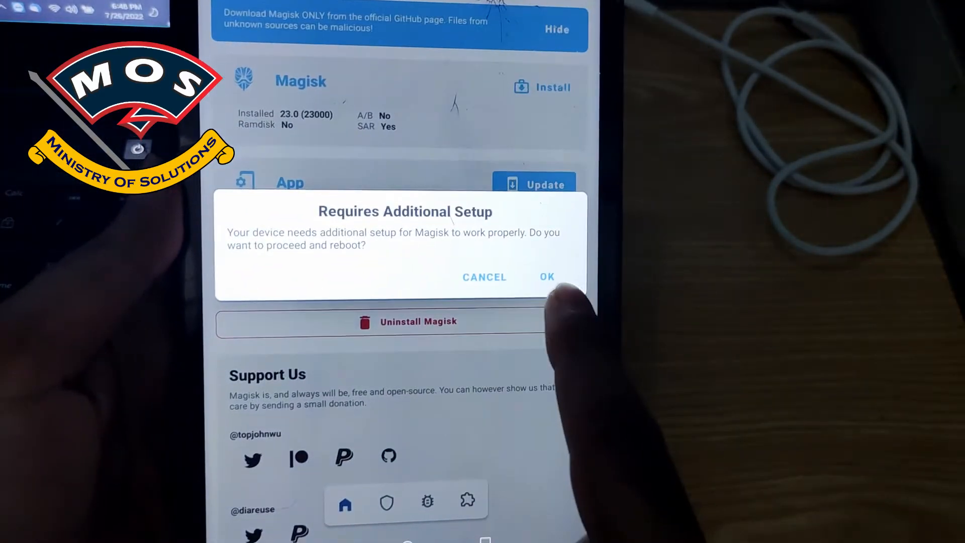
pyautogui.click(547, 277)
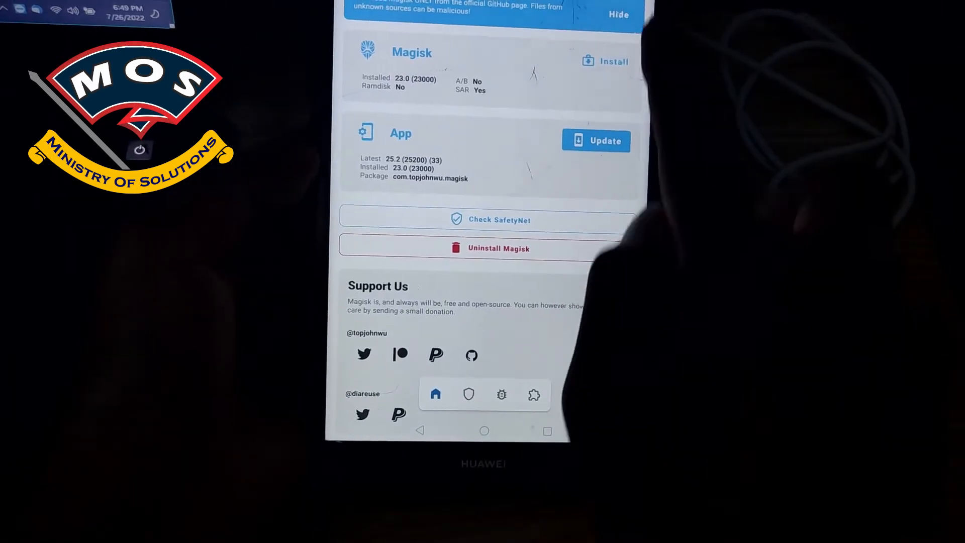
# Open Magisk Settings and scroll down to the update channel and hide-app options.
pyautogui.click(501, 394)
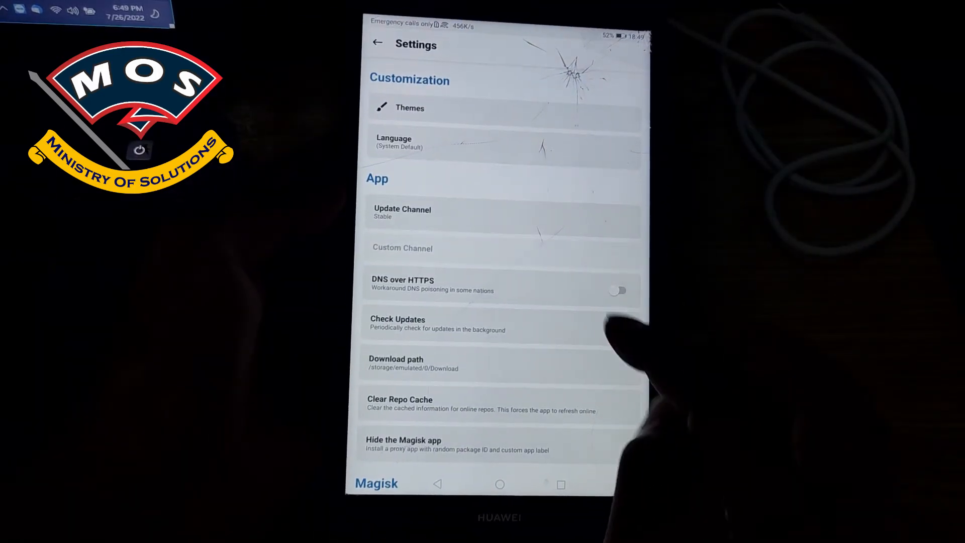
pyautogui.scroll(-3)
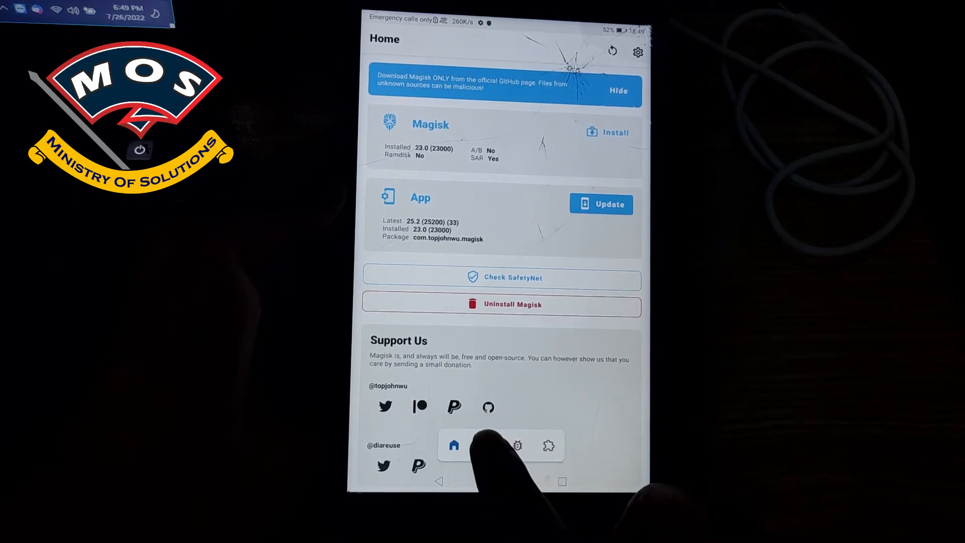
# Search Magisk modules for 'hide' and download MagiskHide Props Config.
pyautogui.click(548, 446)
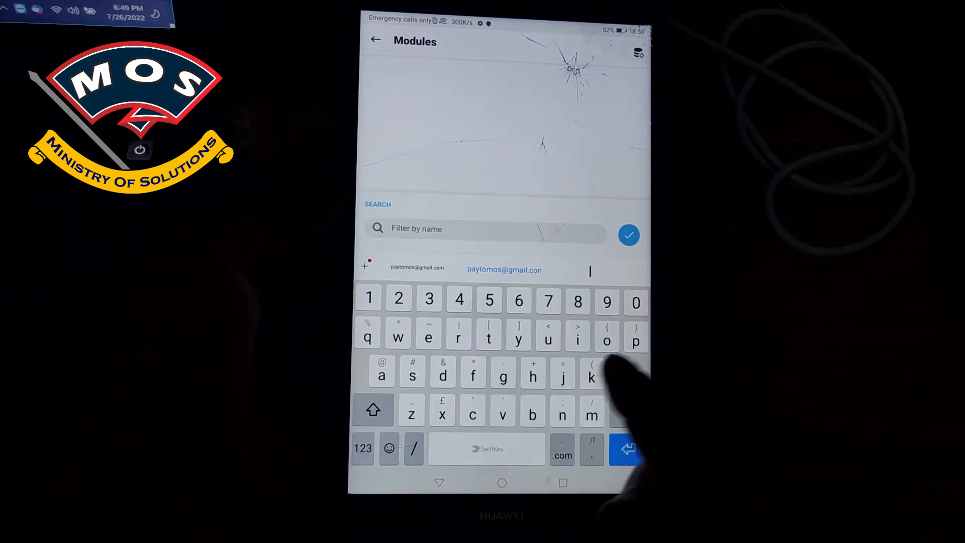
pyautogui.write('hide')
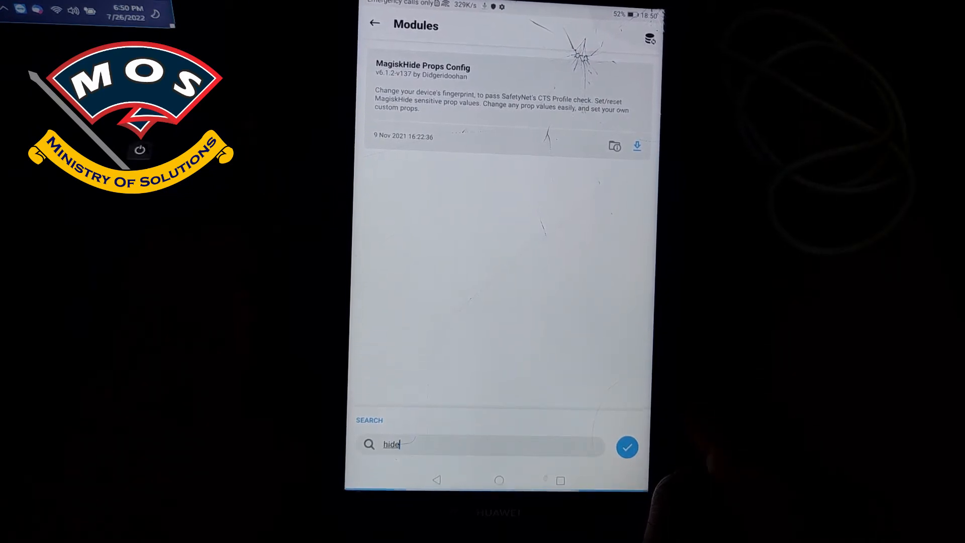
pyautogui.click(638, 147)
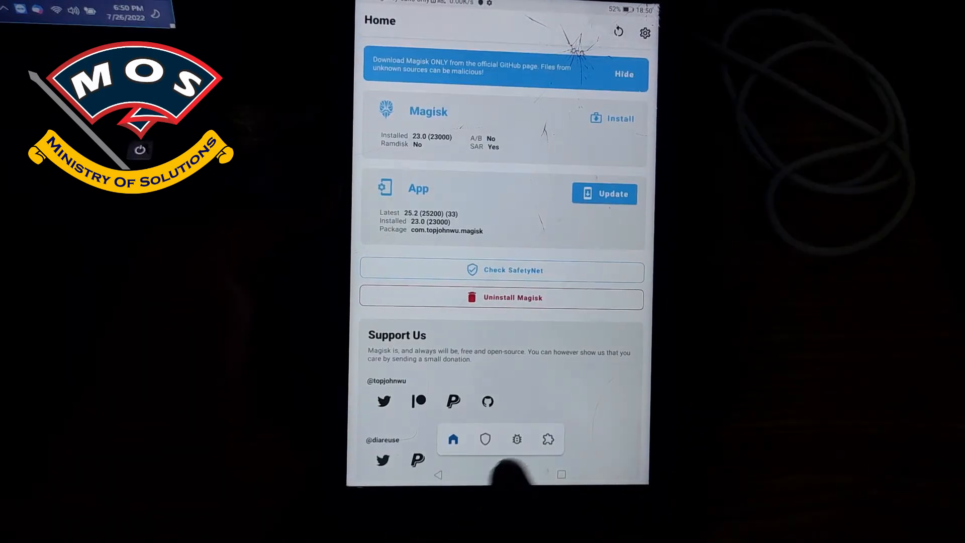
# Install the Riru module from the Modules section, then reboot from the Installation screen.
pyautogui.click(549, 440)
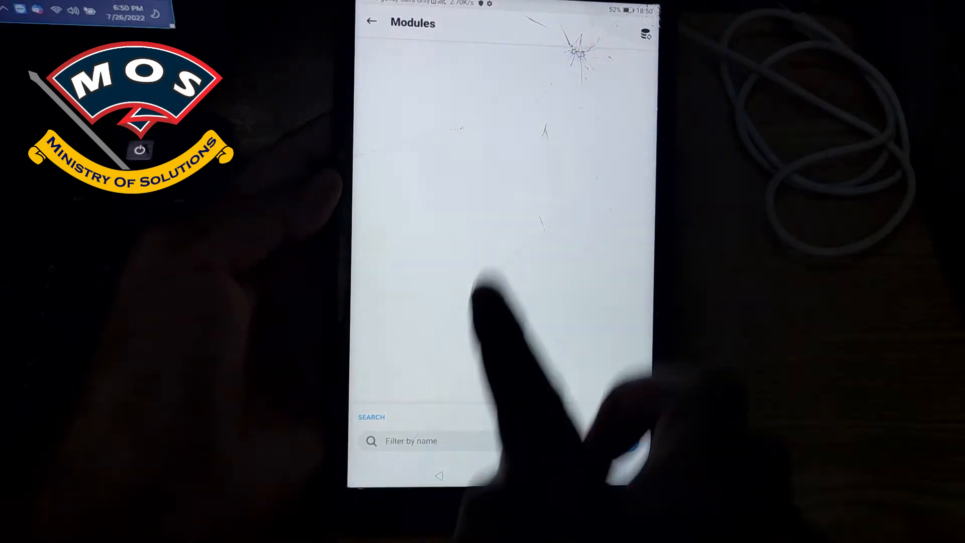
pyautogui.click(410, 441)
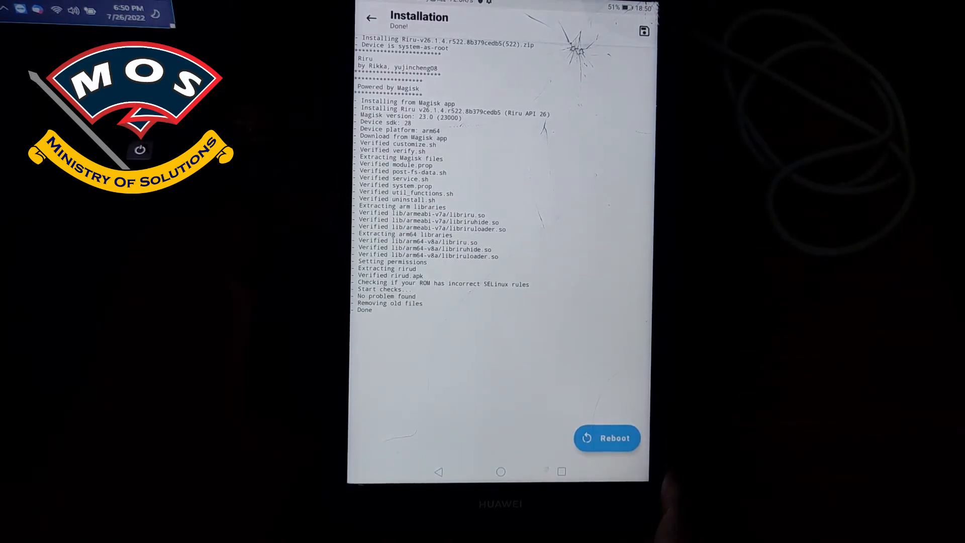
pyautogui.click(607, 437)
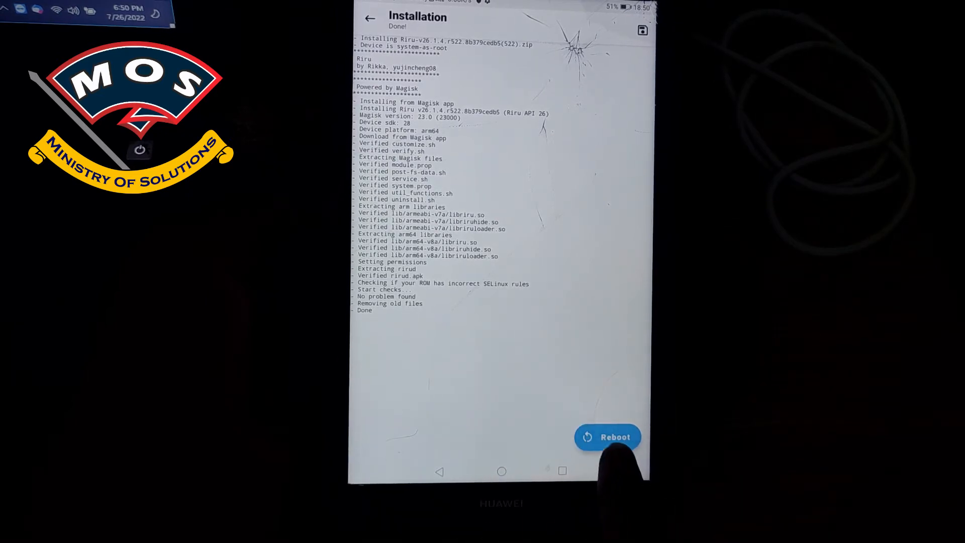
pyautogui.click(608, 437)
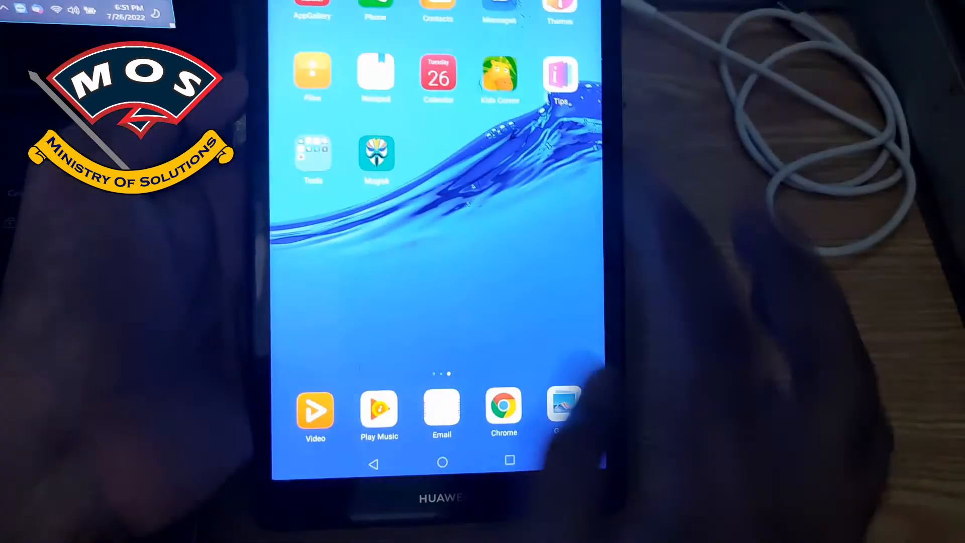
# Launch Chrome from the home screen dock to reach the Welcome to Chrome screen.
pyautogui.click(376, 156)
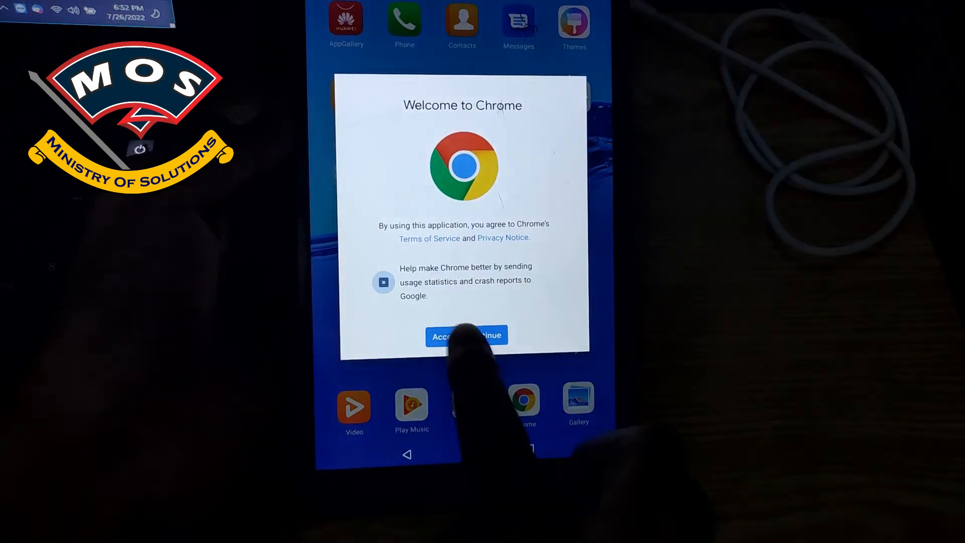
# Search Google for 'safetynet fix' in Chrome and open the kdrag0n/safetynet-fix GitHub releases page.
pyautogui.click(466, 336)
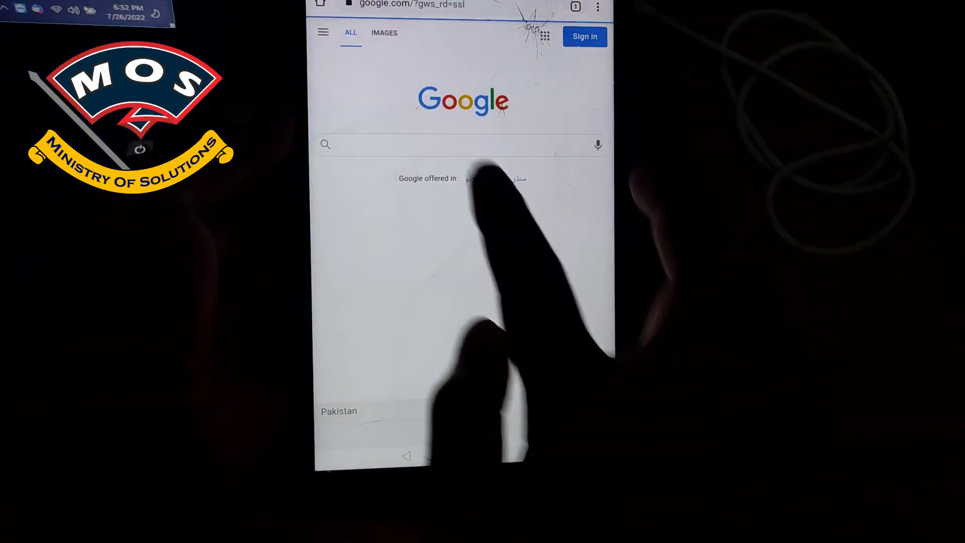
pyautogui.click(458, 144)
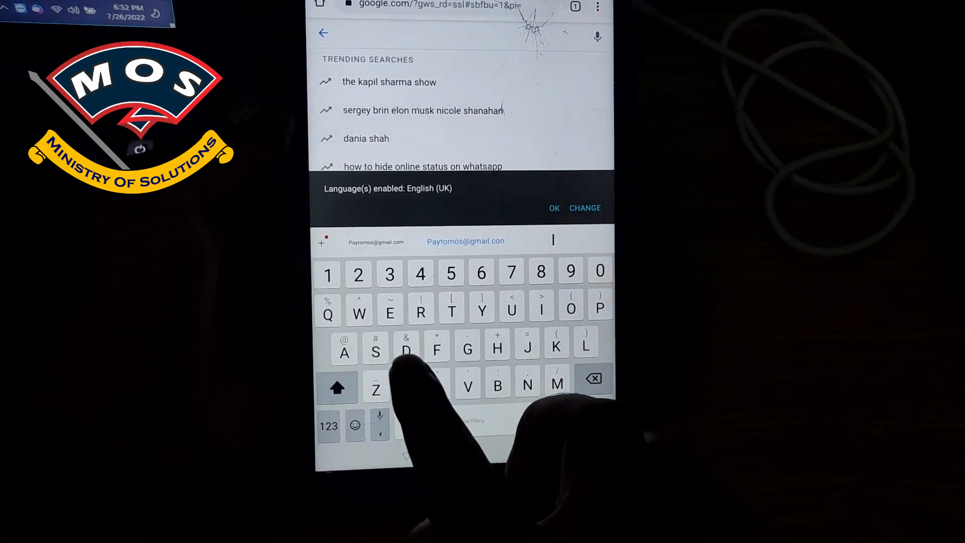
pyautogui.write('Safe')
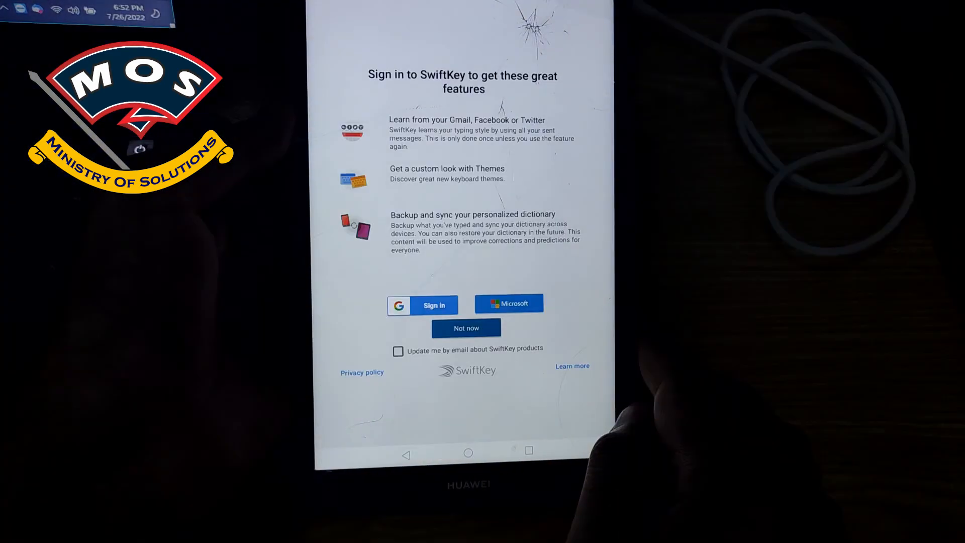
pyautogui.click(466, 328)
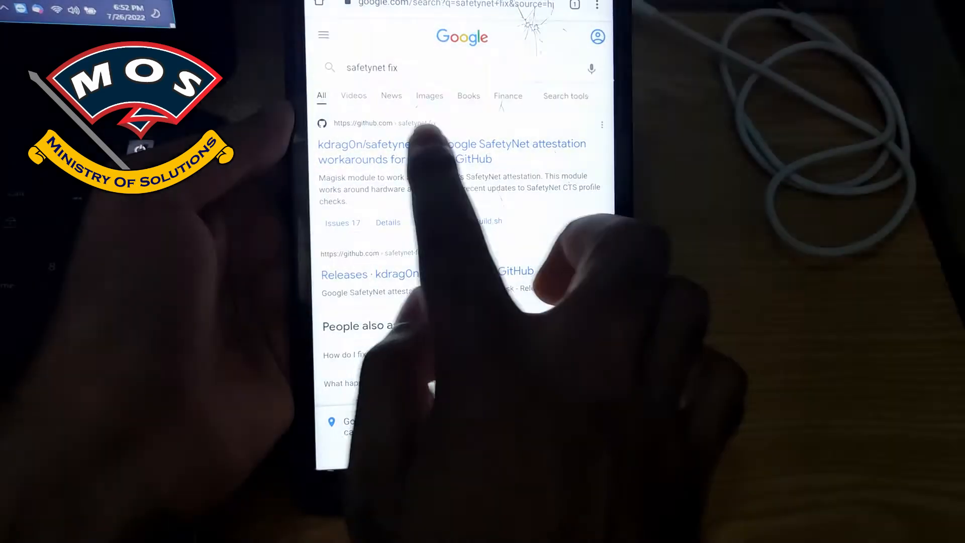
pyautogui.scroll(-3)
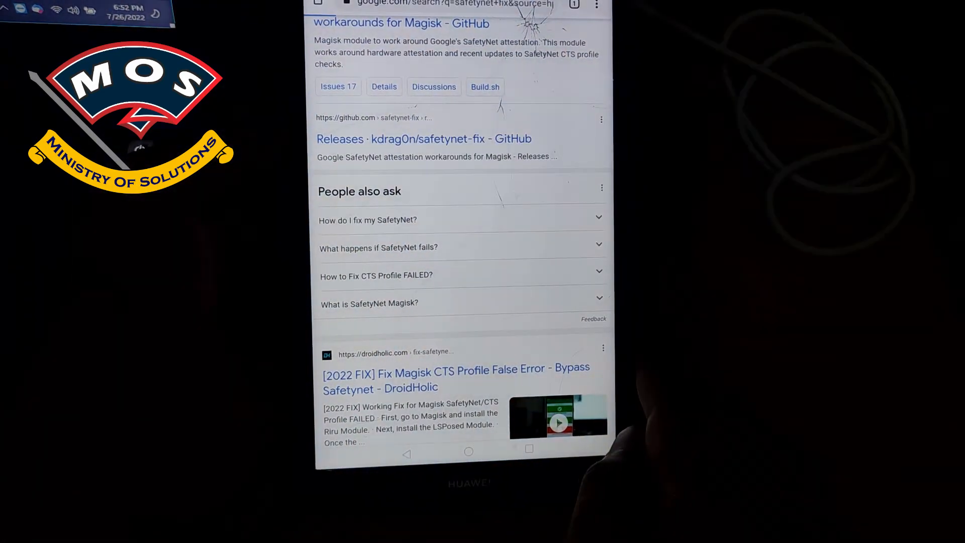
pyautogui.click(423, 139)
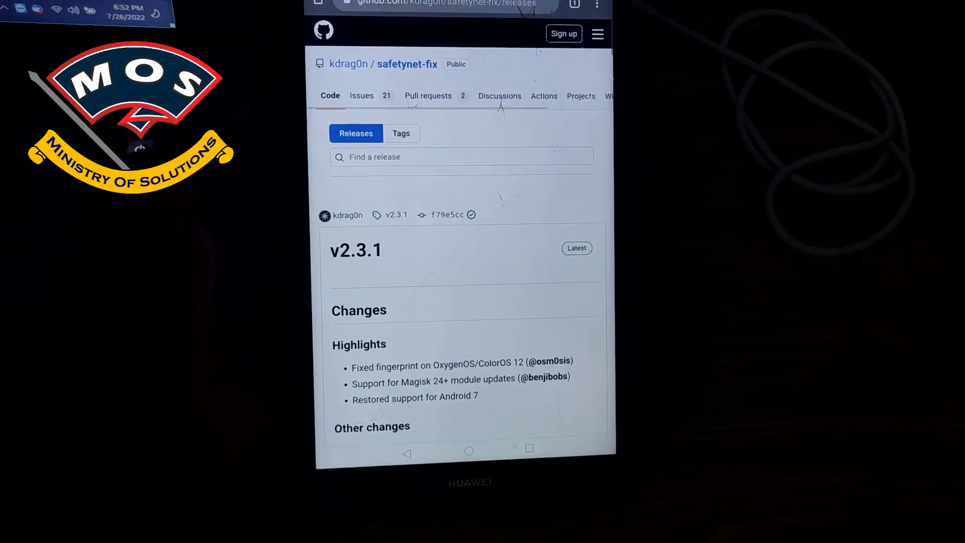
# Download safetynet-fix-v2.1.3.zip with storage access granted, then go to the home screen.
pyautogui.scroll(-3)
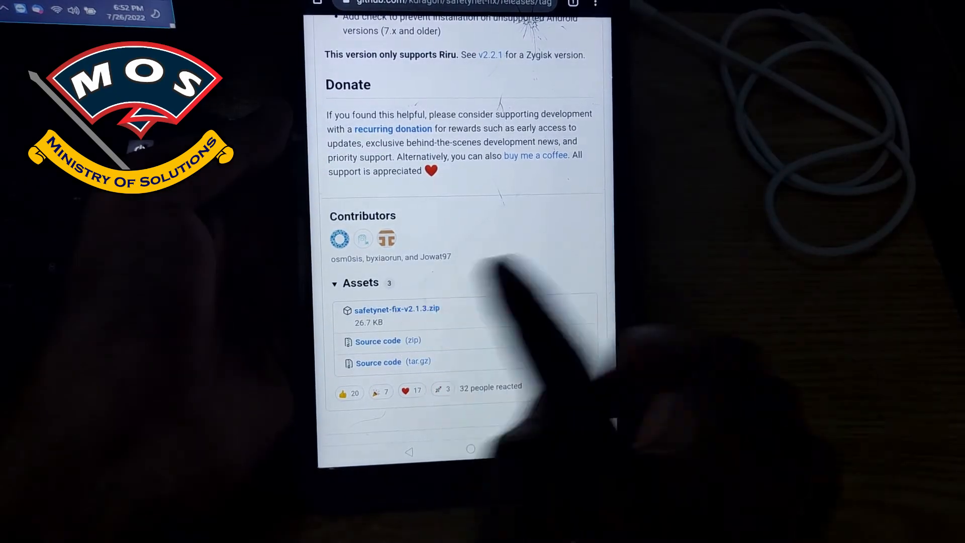
pyautogui.click(397, 308)
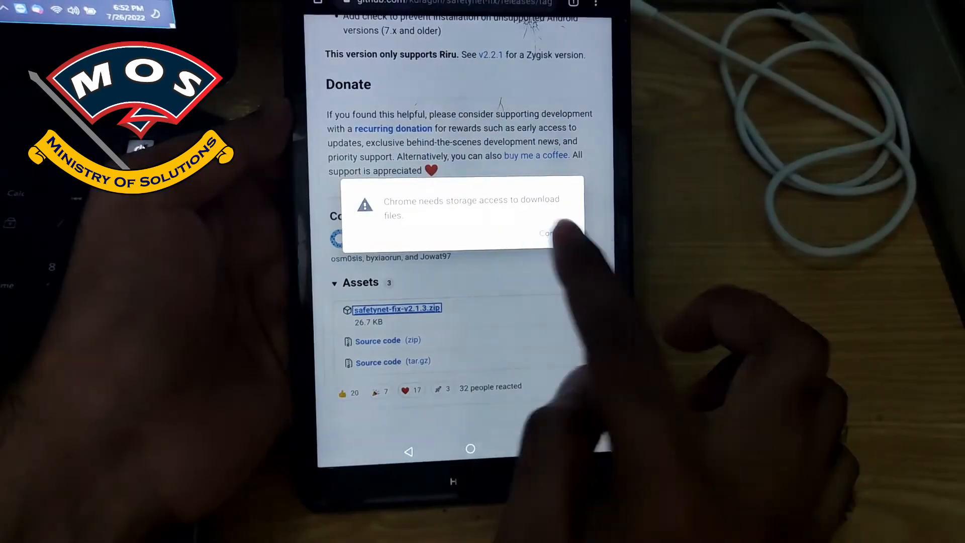
pyautogui.click(552, 234)
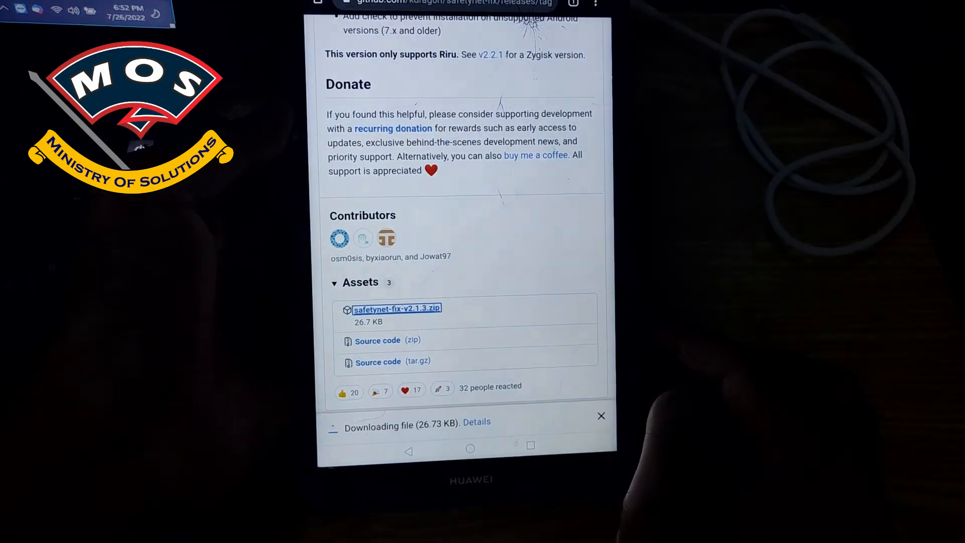
pyautogui.click(470, 450)
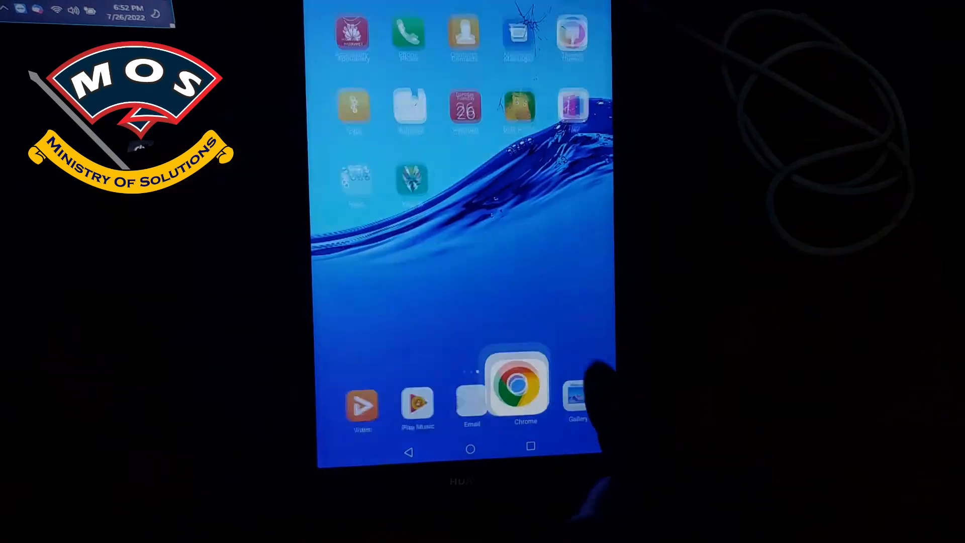
# Install the safetynet-fix-v2.1.3.zip module in Magisk from storage.
pyautogui.click(524, 385)
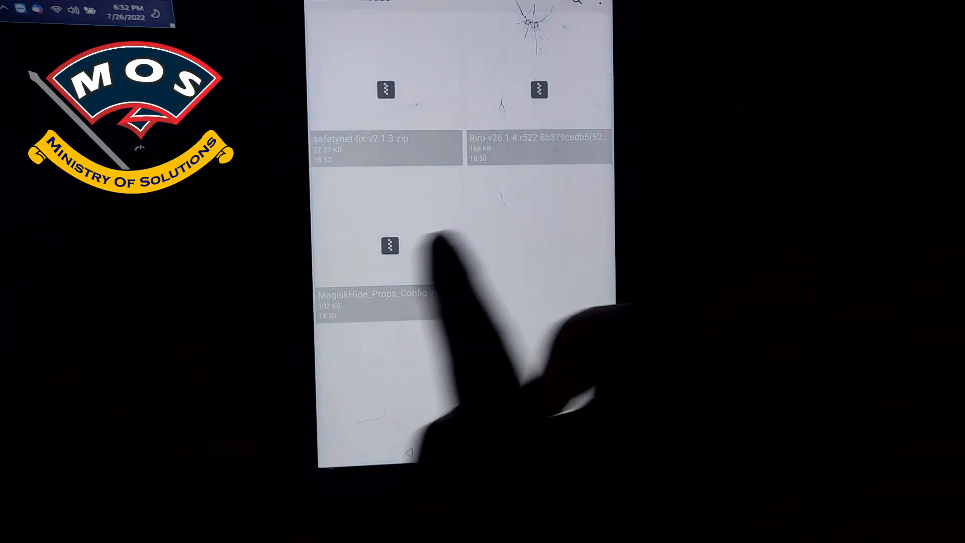
pyautogui.click(386, 138)
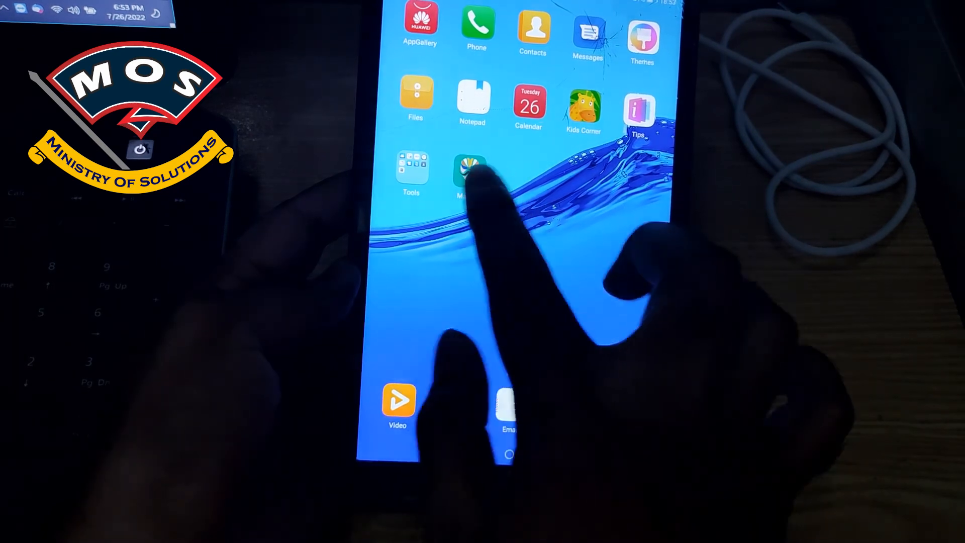
# Launch Magisk and start the Check SafetyNet test.
pyautogui.click(471, 173)
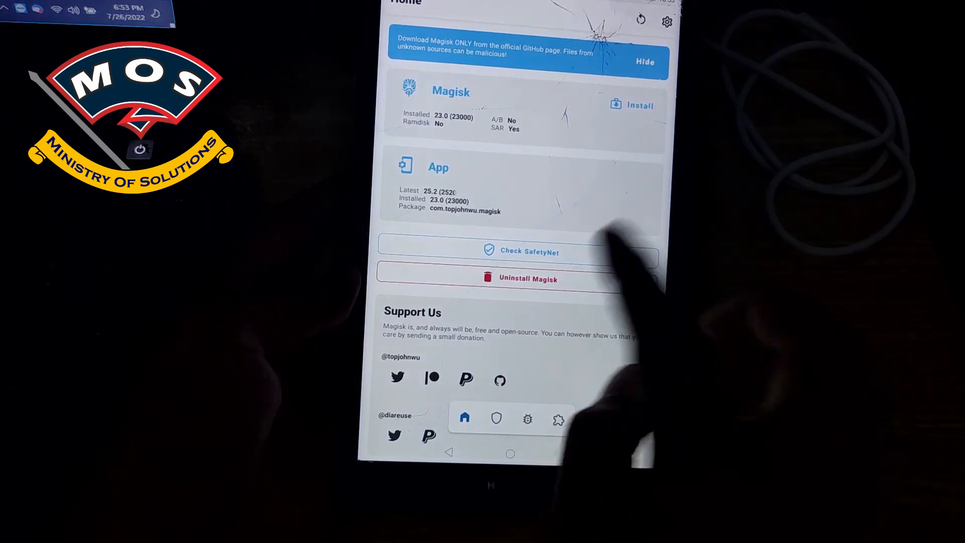
pyautogui.click(521, 251)
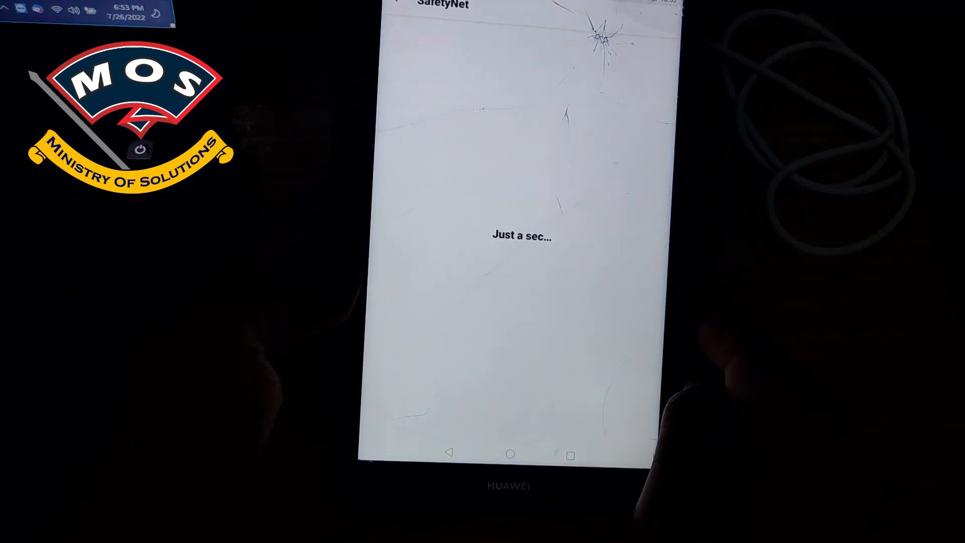